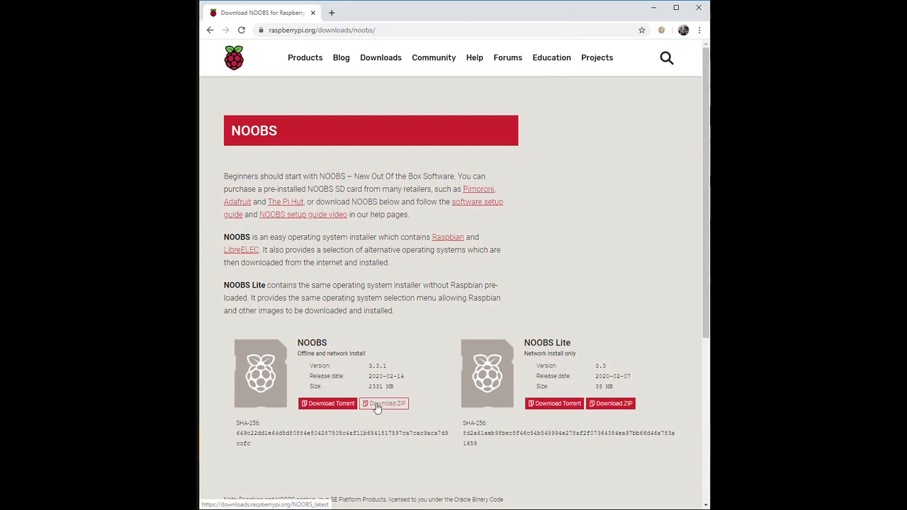
Review the 'Set up your SD card' step of the guide and its NOOBS download instructions
left_click(384, 403)
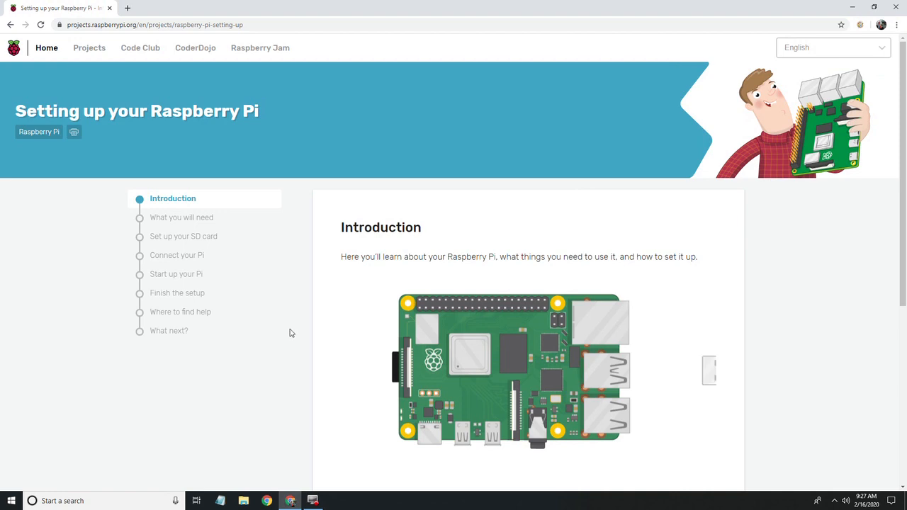
scroll("down", 3)
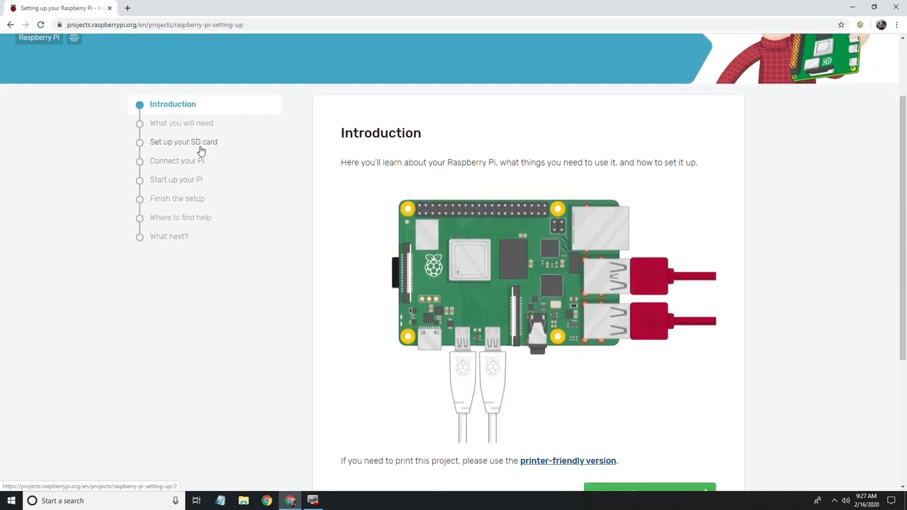
left_click(183, 142)
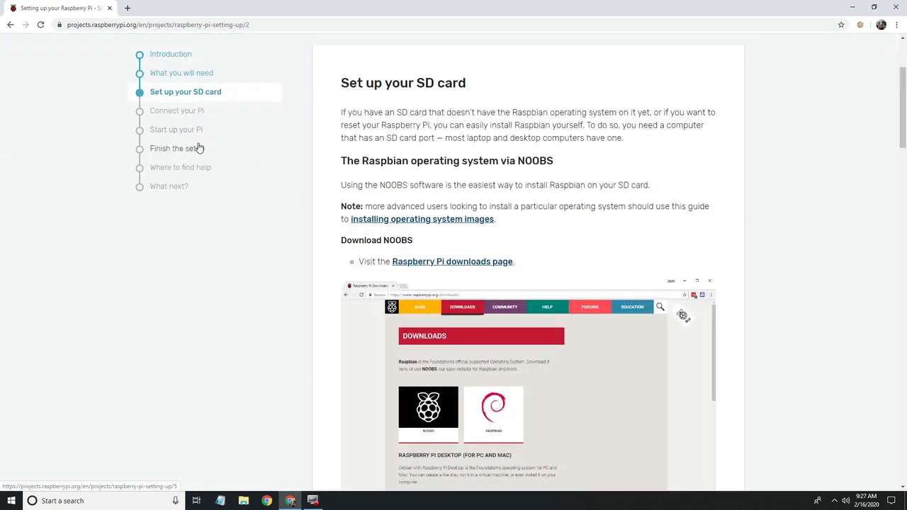
scroll("down", 3)
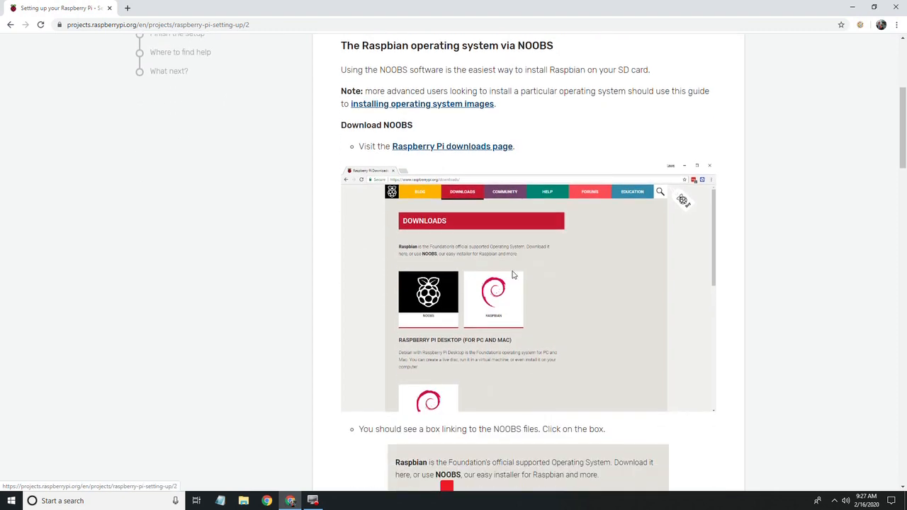
scroll("down", 3)
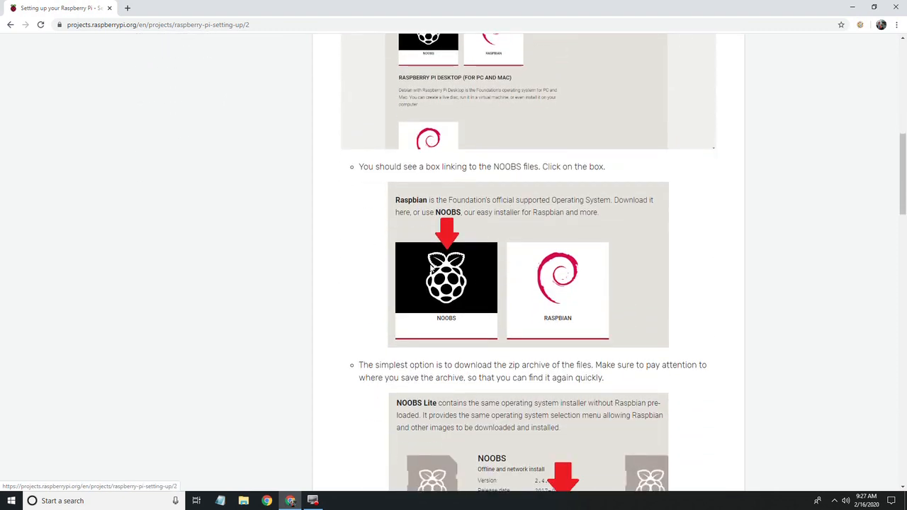
mouse_move(452, 276)
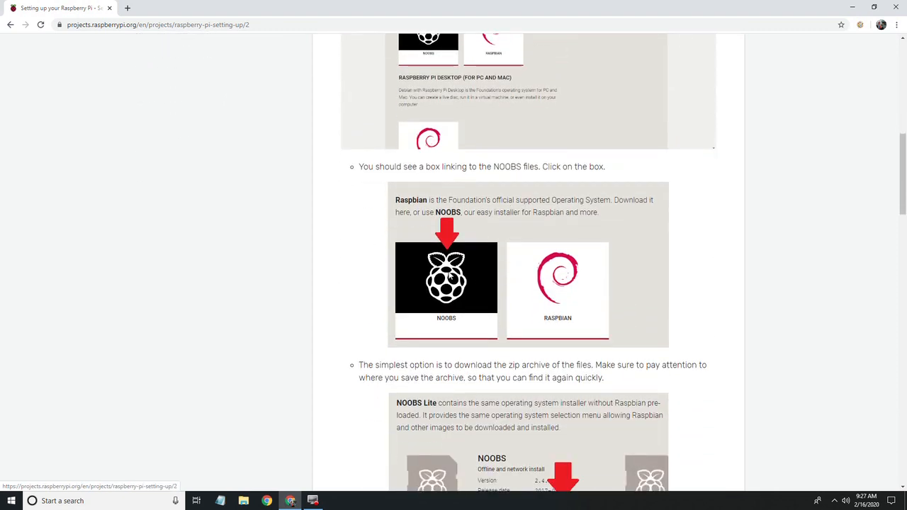
scroll("down", 3)
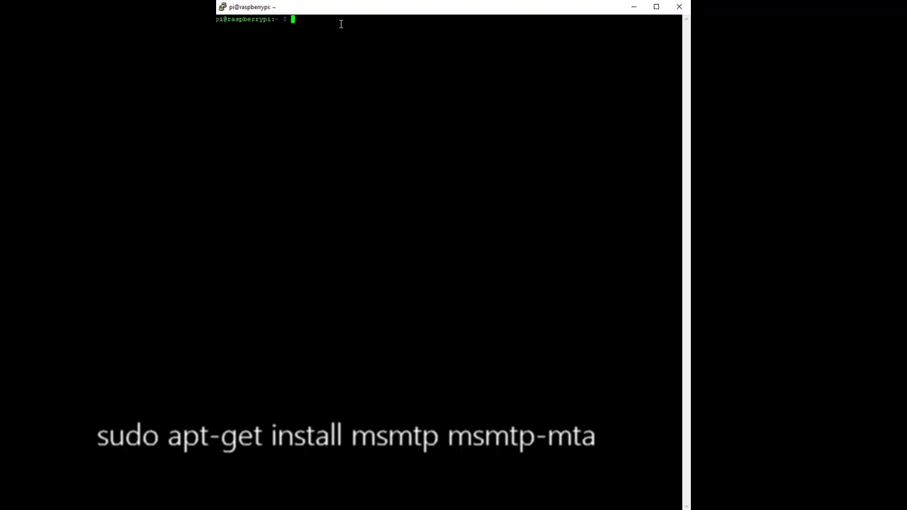
Run sudo apt-get install msmtp msmtp-mta on the Pi; both report already newest
type("sudo apt-get install msmtp msmtp-mta")
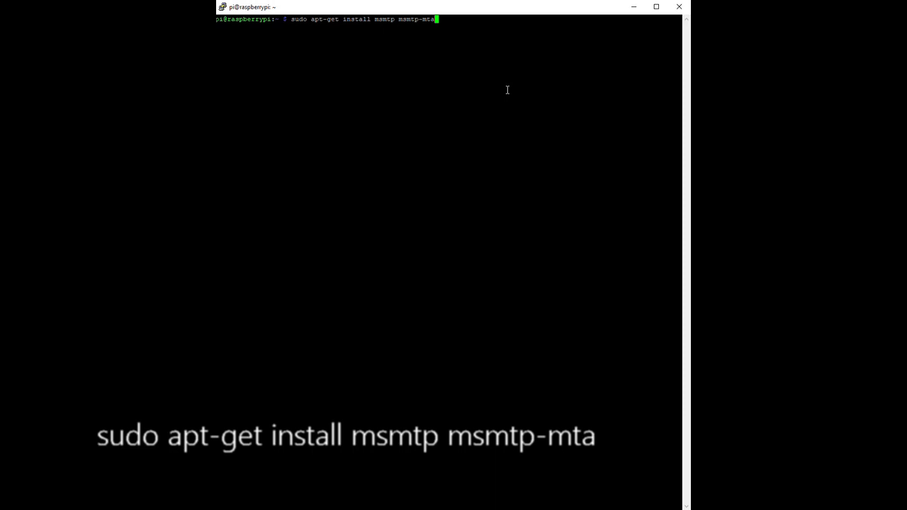
key("Return")
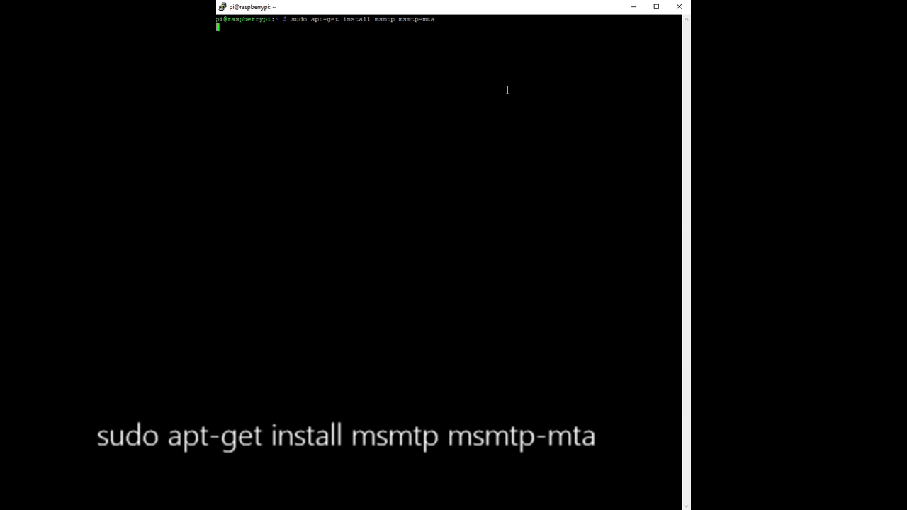
key("Return")
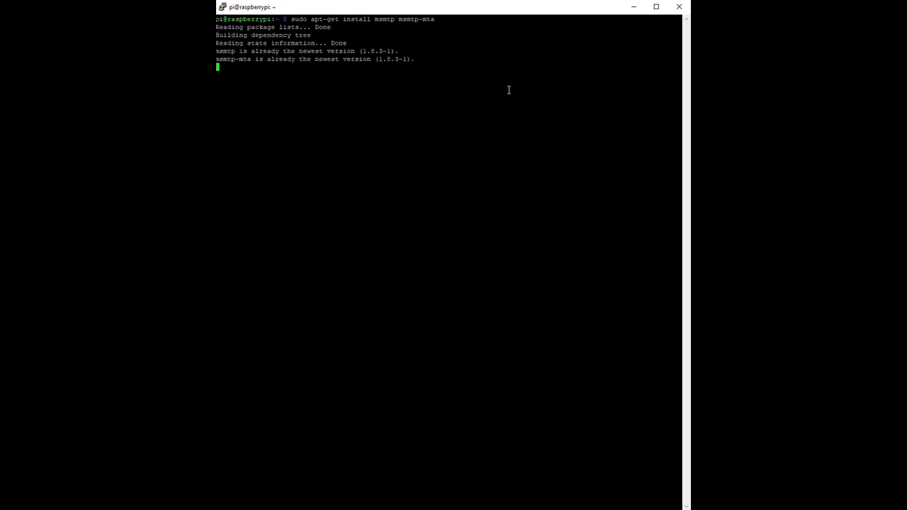
key("Return")
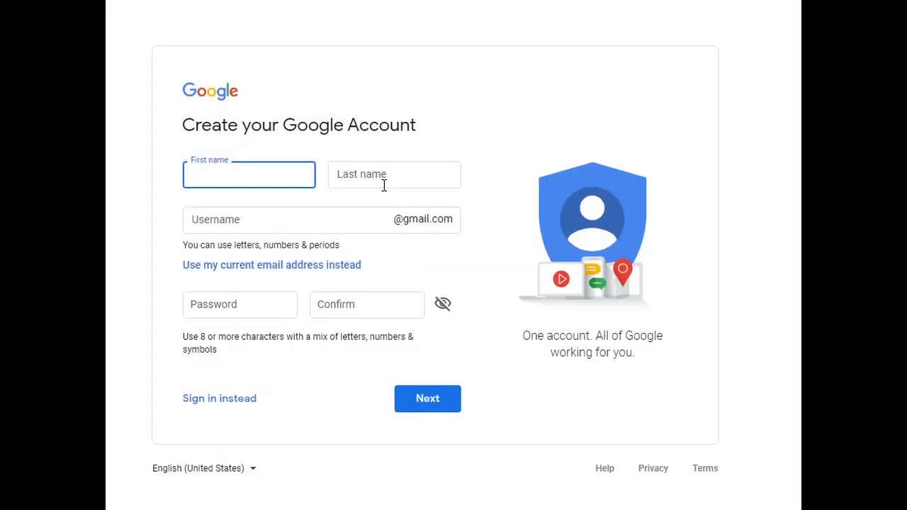
Fill the sign-up form with placeholder first and last names for the Pi
type("Your Firs")
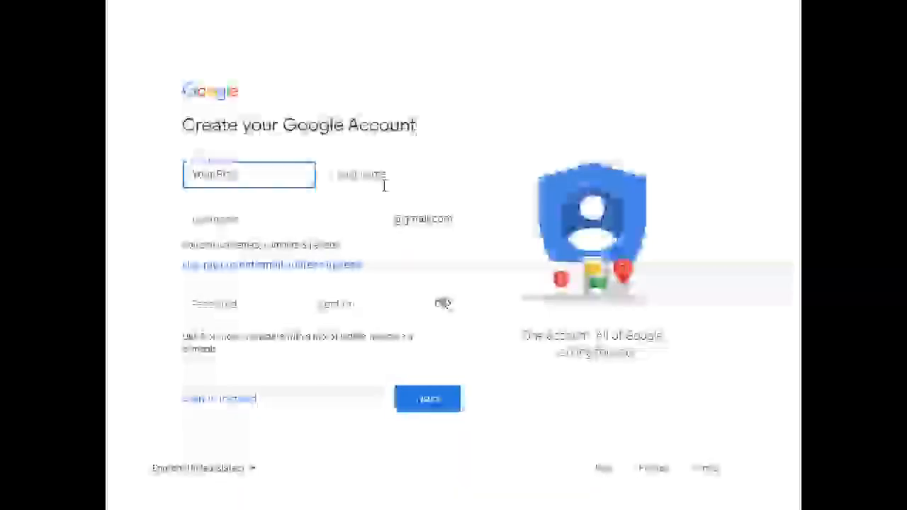
type("Your Pi's first Na")
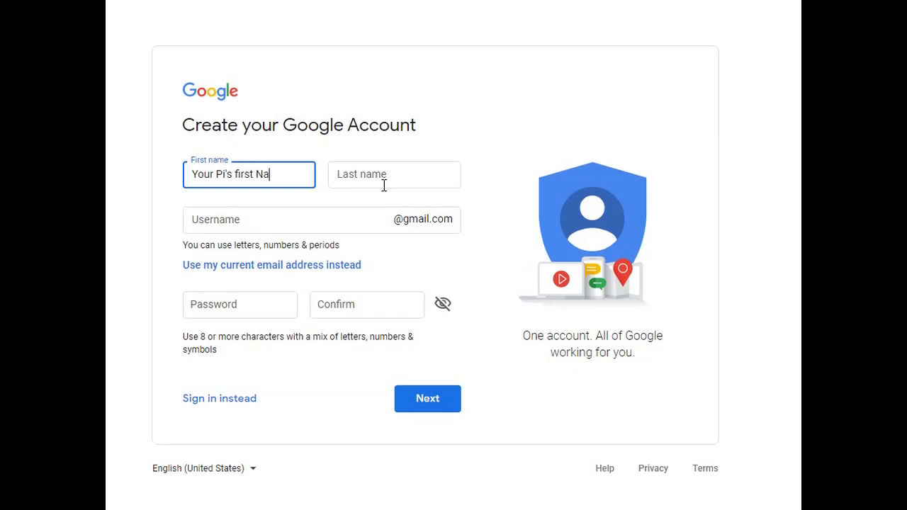
left_click(393, 174)
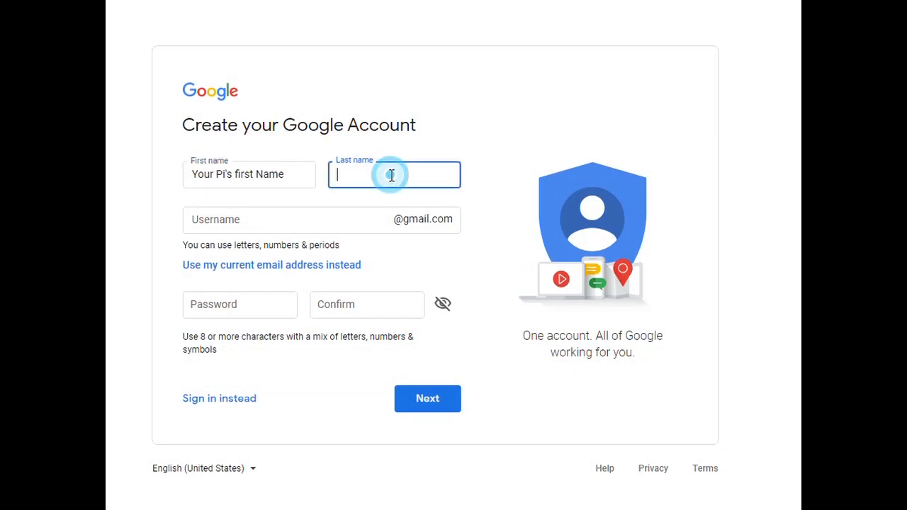
type("Your P")
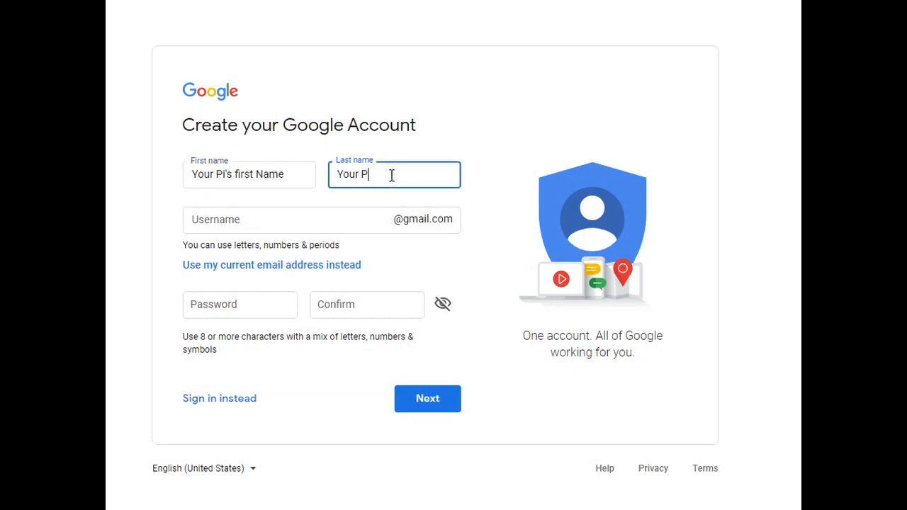
type("i's las")
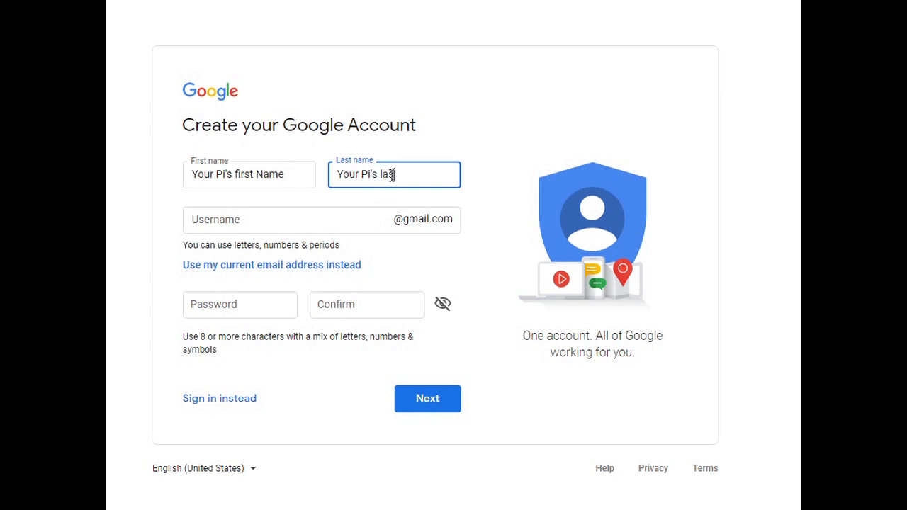
type("st name")
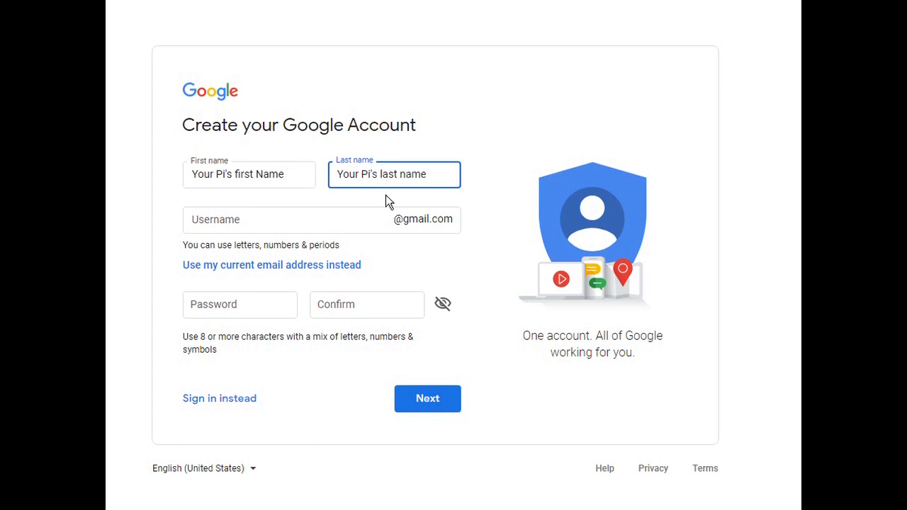
Enter a username starting with MyRaspberryPi for the Pi's Google account
type("MyRa")
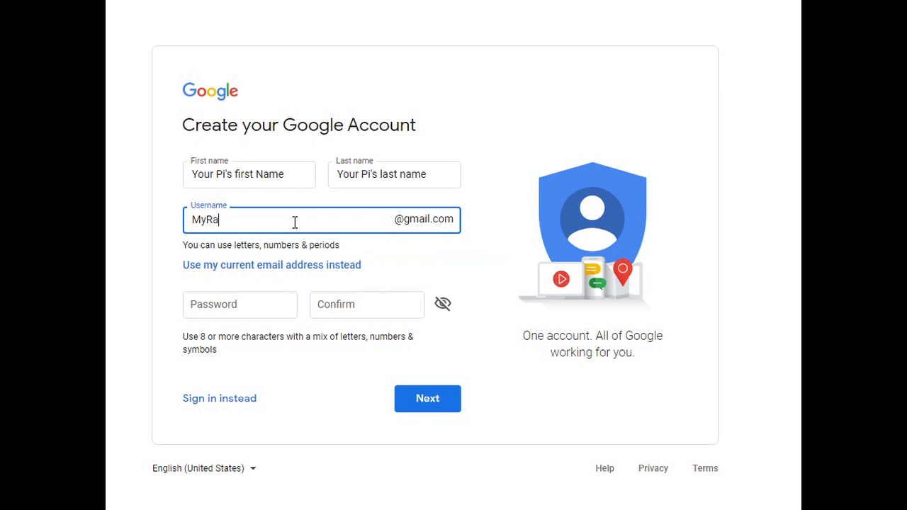
type("spberr")
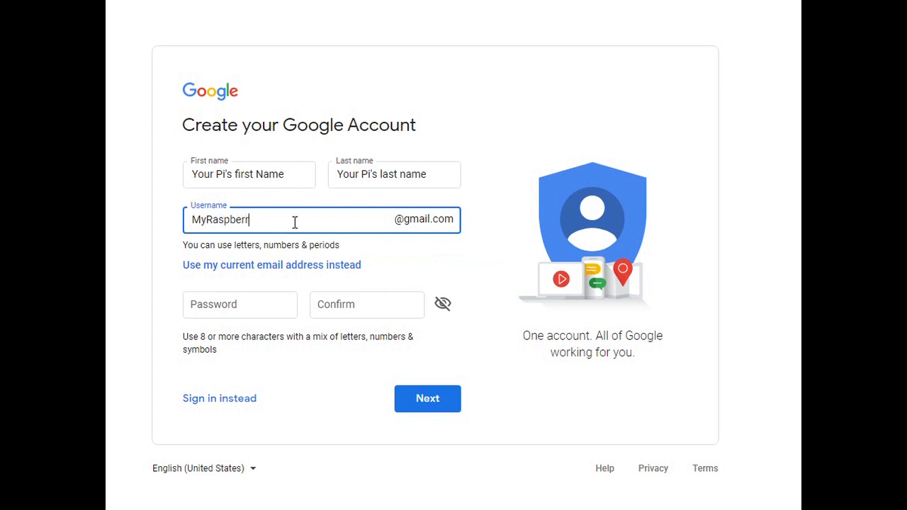
type("y")
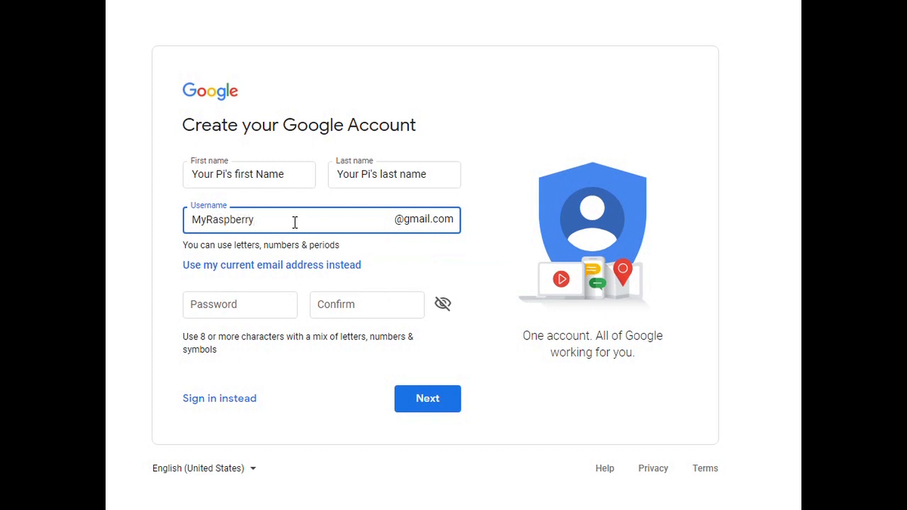
type("Pi")
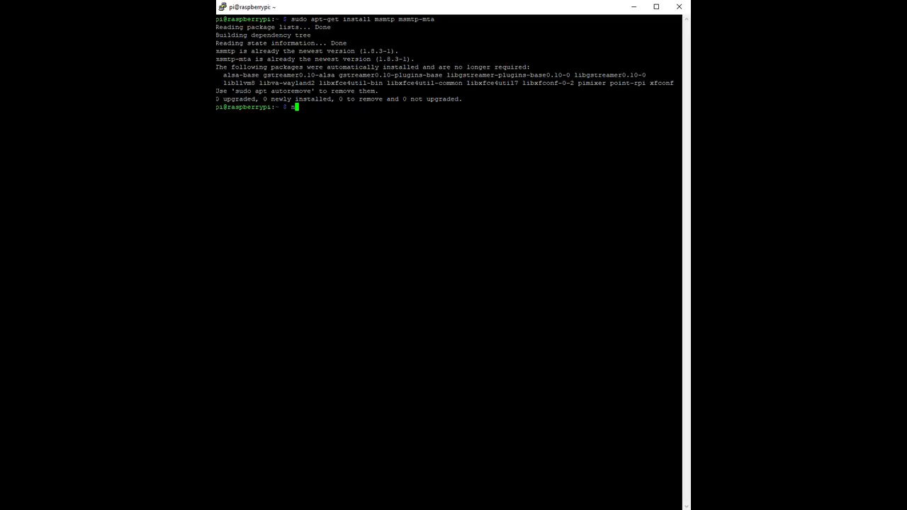
Edit the /etc/msmtprc mail config in nano with sudo, then return to the prompt
type("nano")
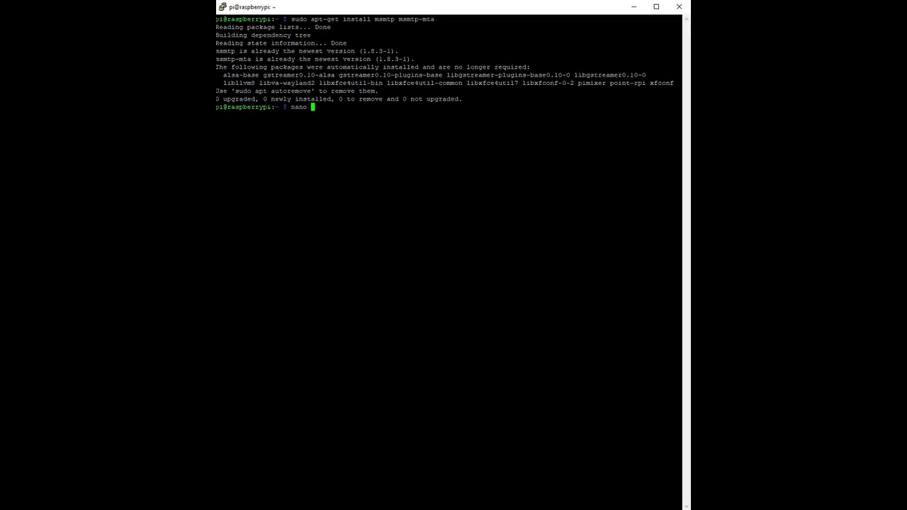
type("/etc/")
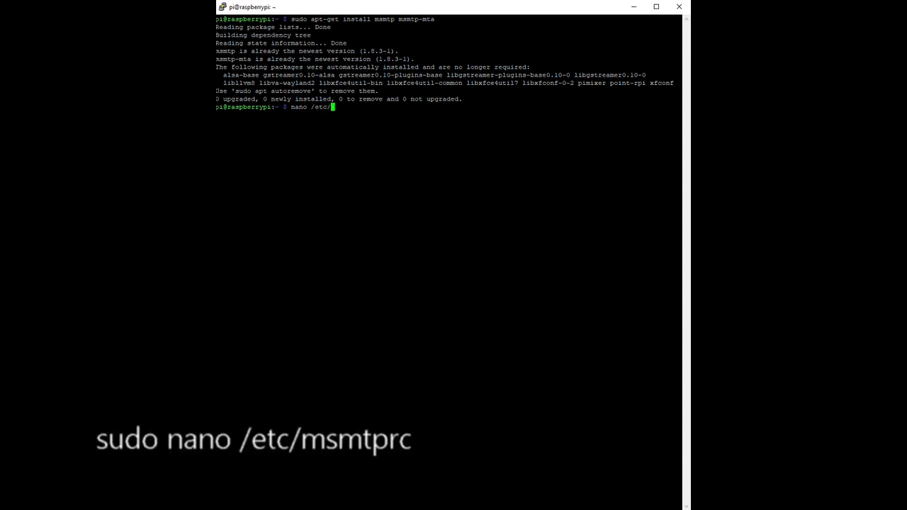
type("msm")
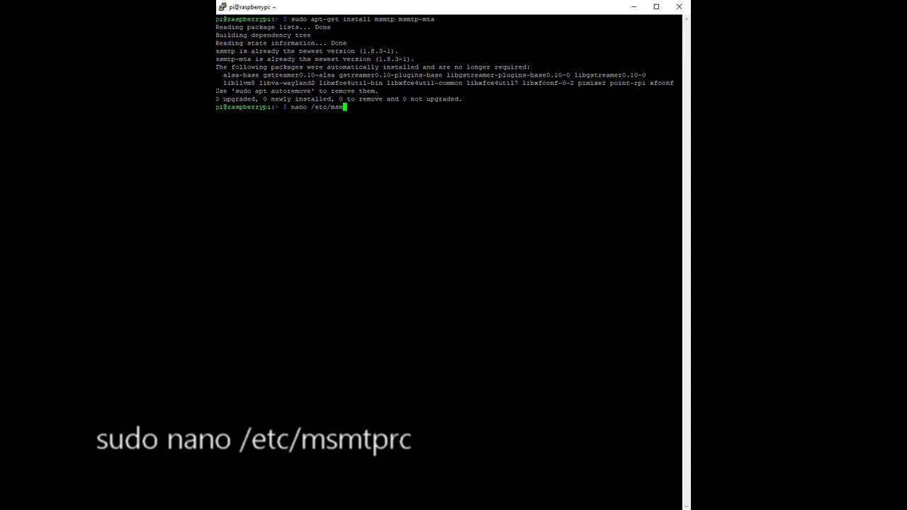
type("c")
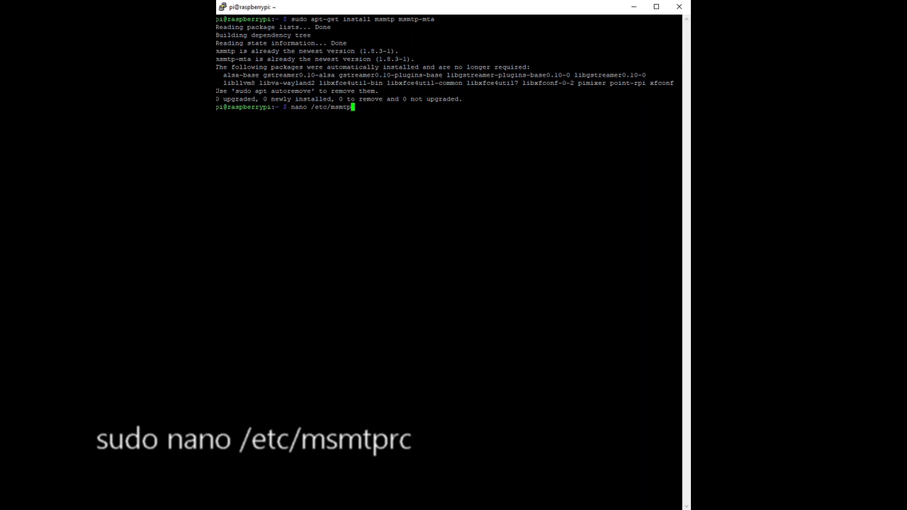
type("c")
type("sudo apt-get install mailutils")
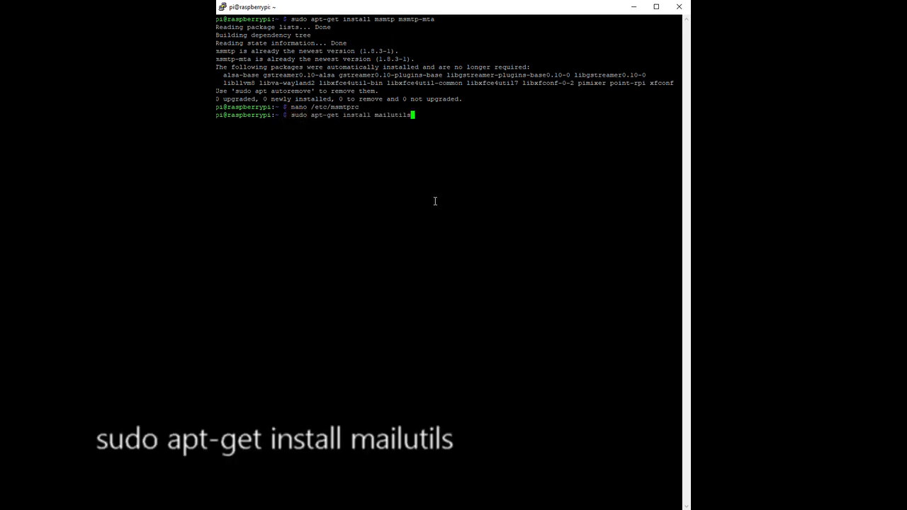
Run sudo apt-get install mailutils; it reports mailutils already newest
key("Return")
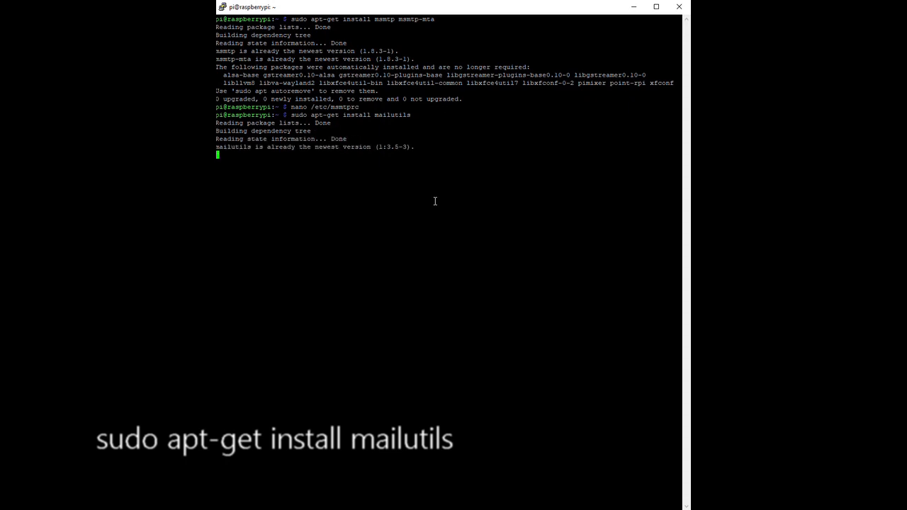
key("Return")
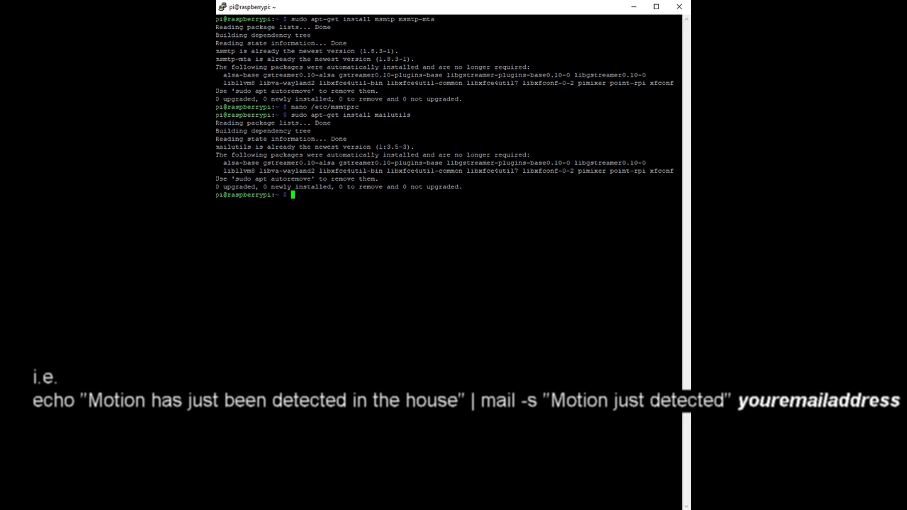
mouse_move(643, 308)
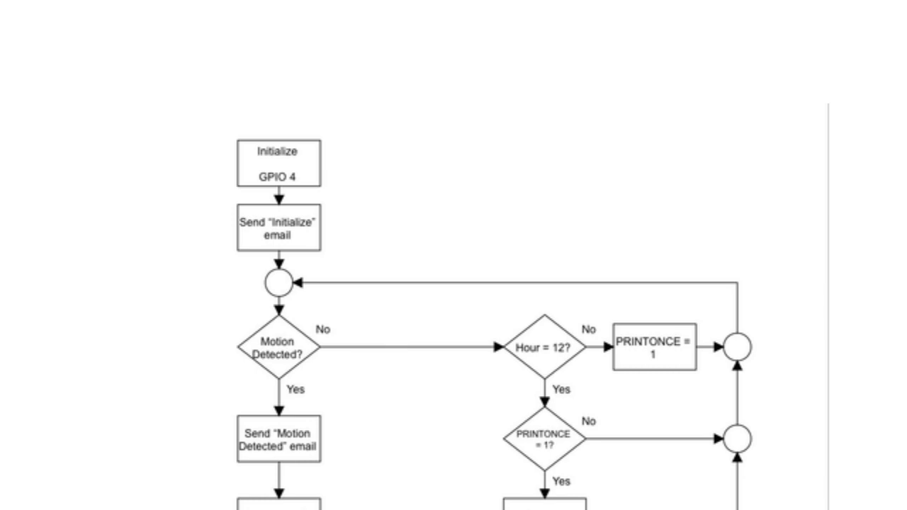
scroll("down", 3)
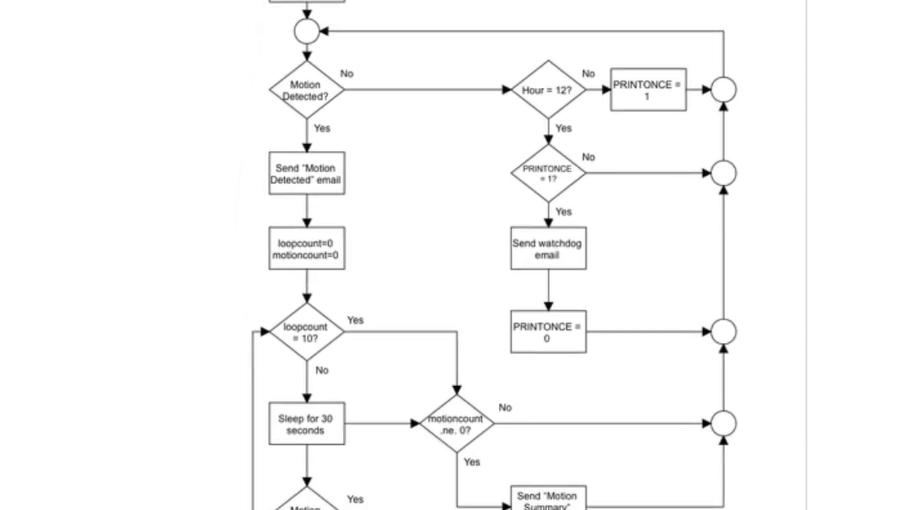
scroll("down", 3)
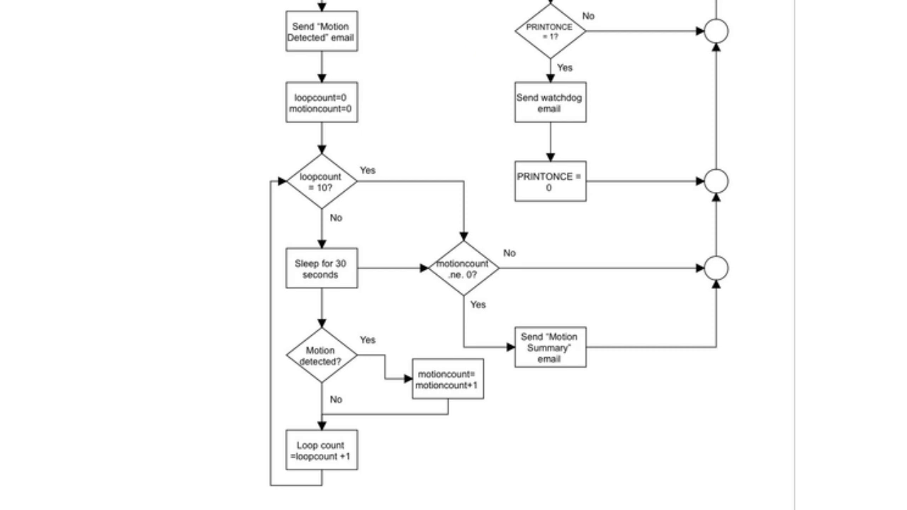
scroll("down", 3)
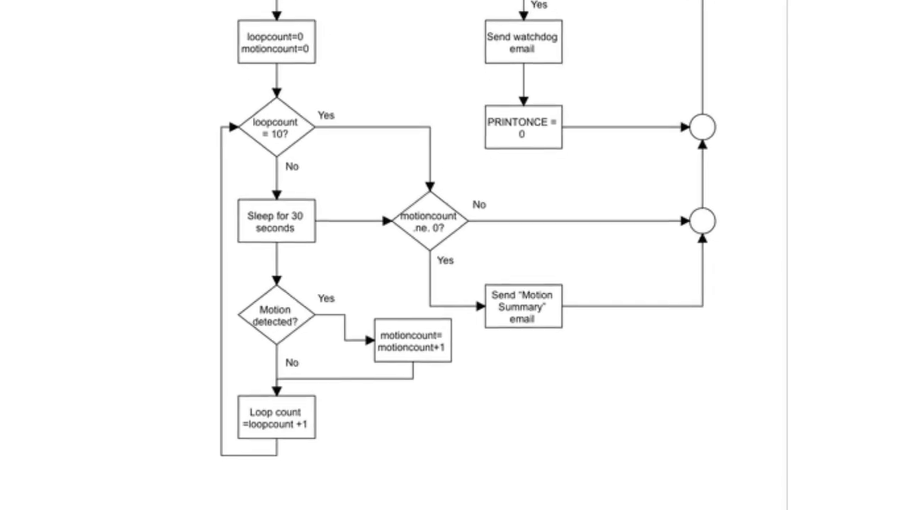
scroll("down", 3)
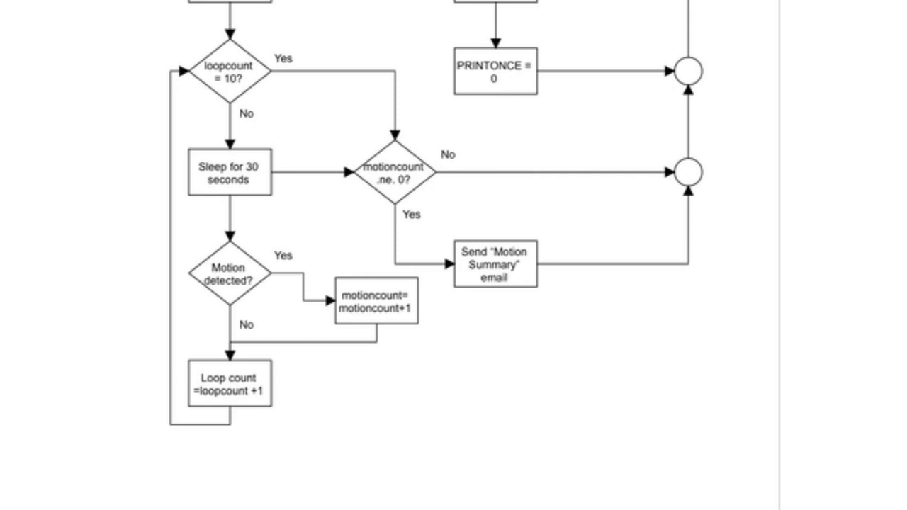
scroll("up", 3)
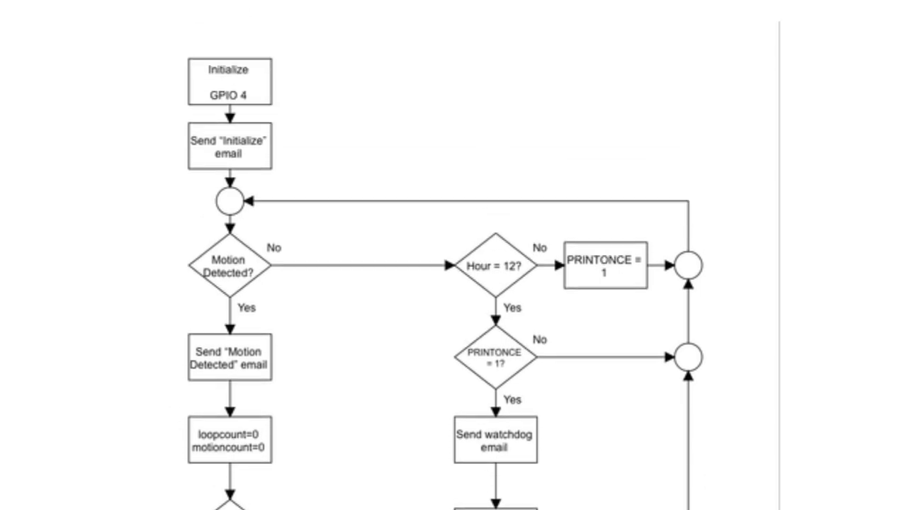
scroll("down", 3)
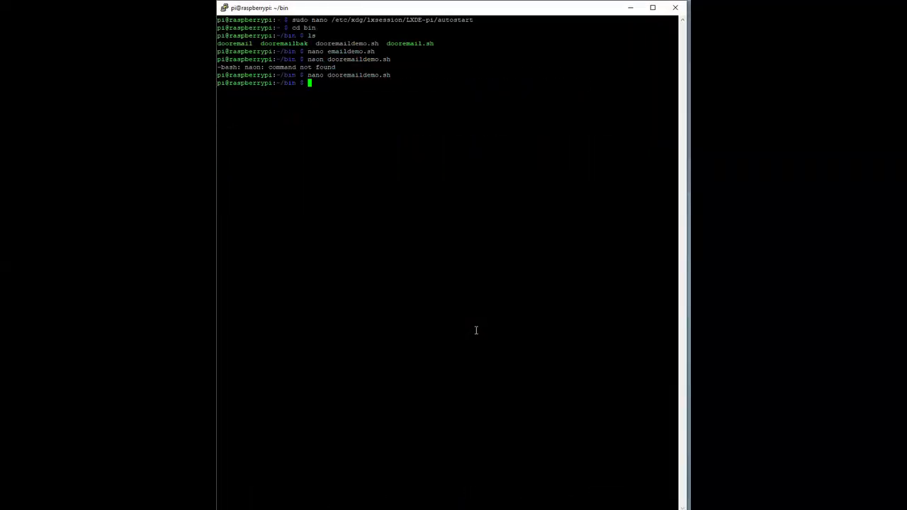
Read through the demo email script's motion loop and watchdog code in nano, then exit
key("Return")
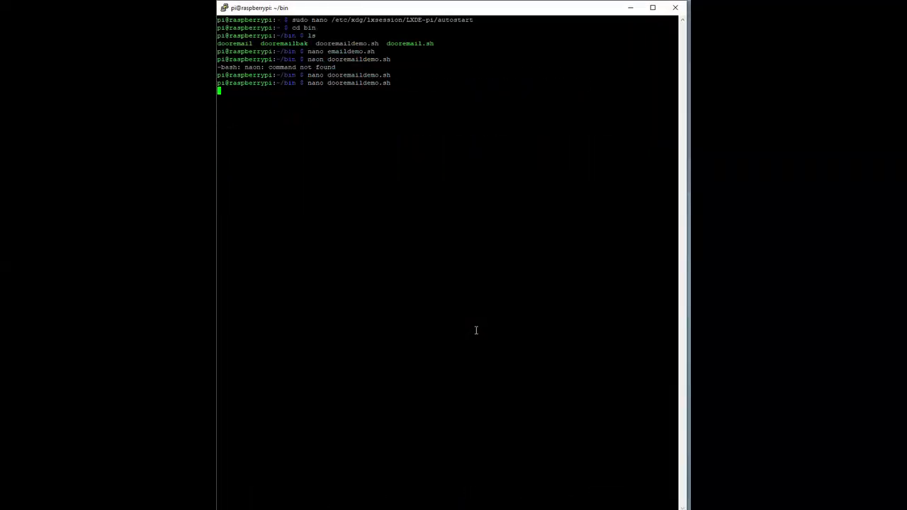
key("Return")
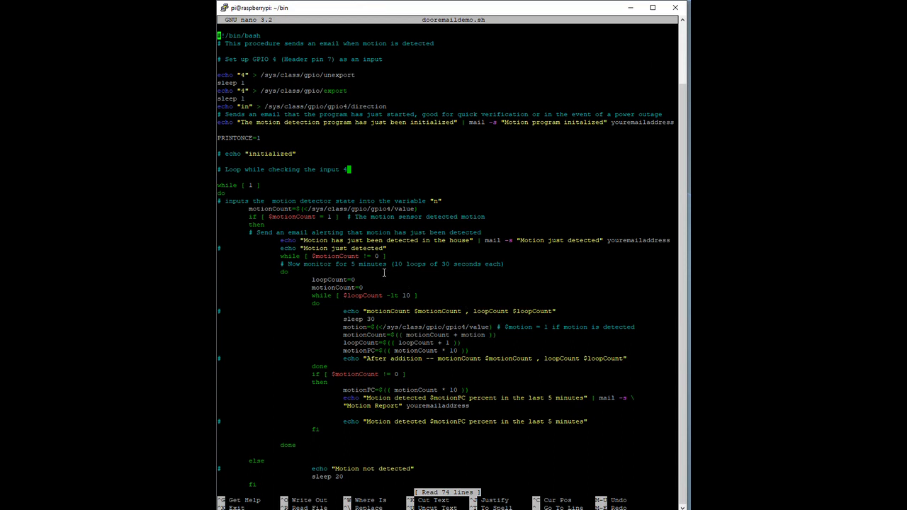
mouse_move(279, 272)
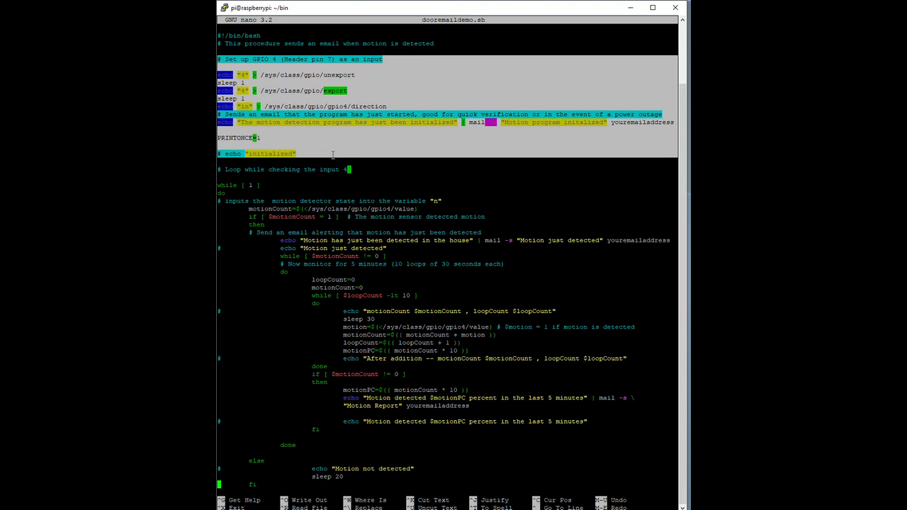
mouse_move(367, 145)
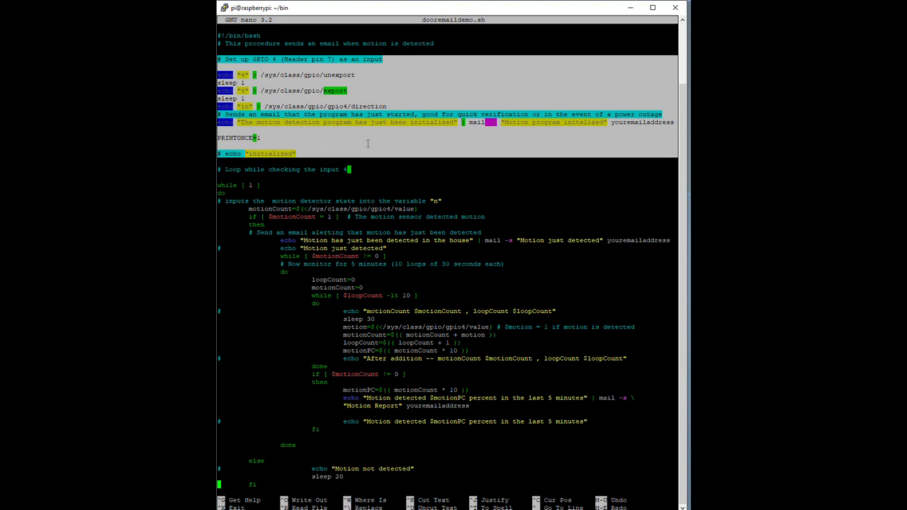
mouse_move(408, 175)
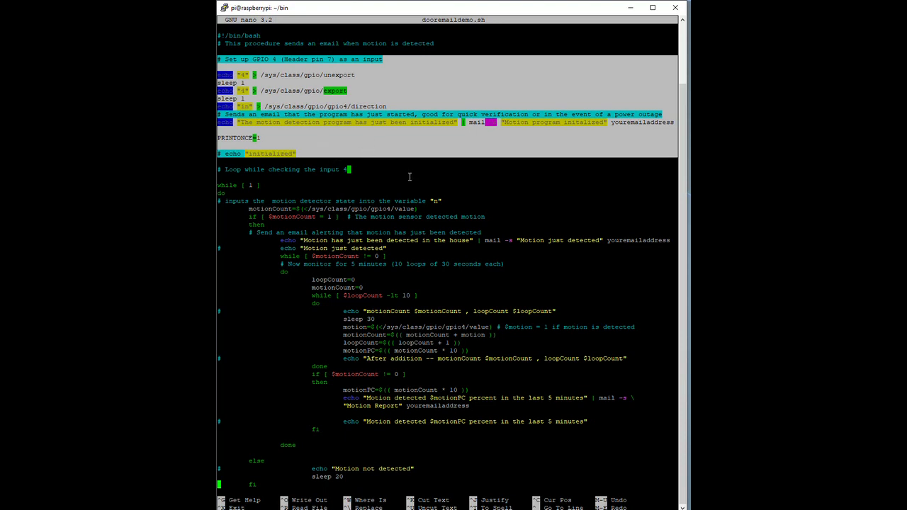
scroll("down", 3)
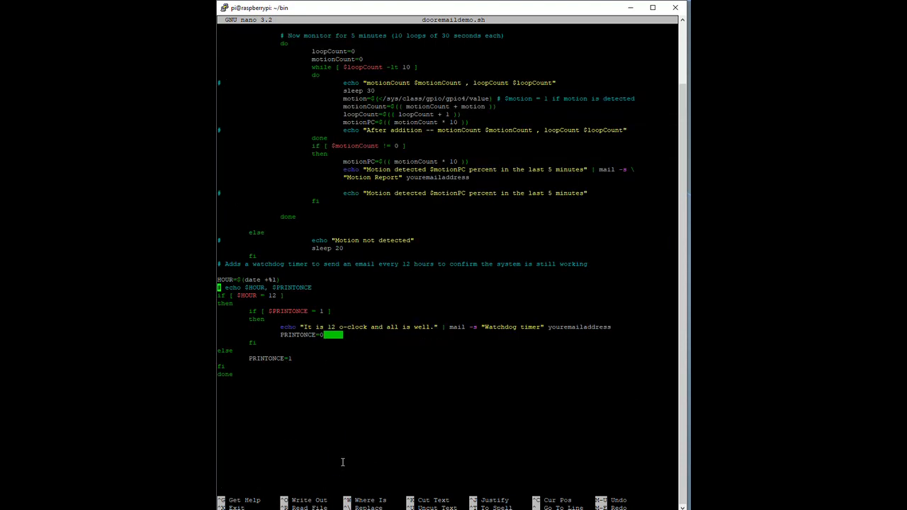
key("ctrl+x")
type("ch")
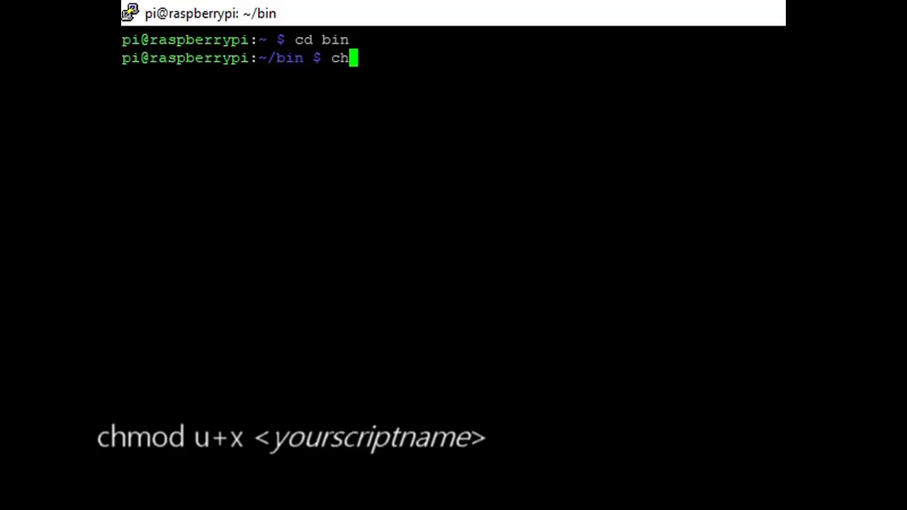
Make dooremail.sh executable with chmod u+x in ~/bin
type("mod")
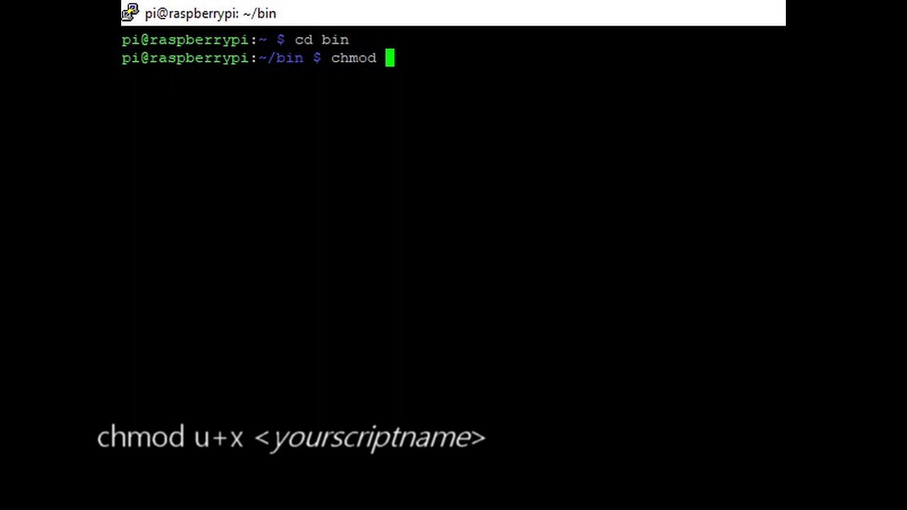
type("u+x")
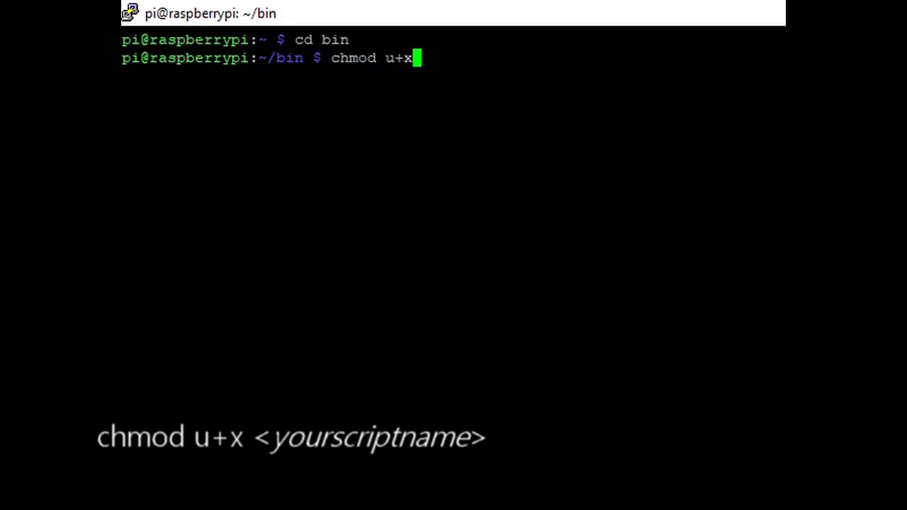
type("doorem")
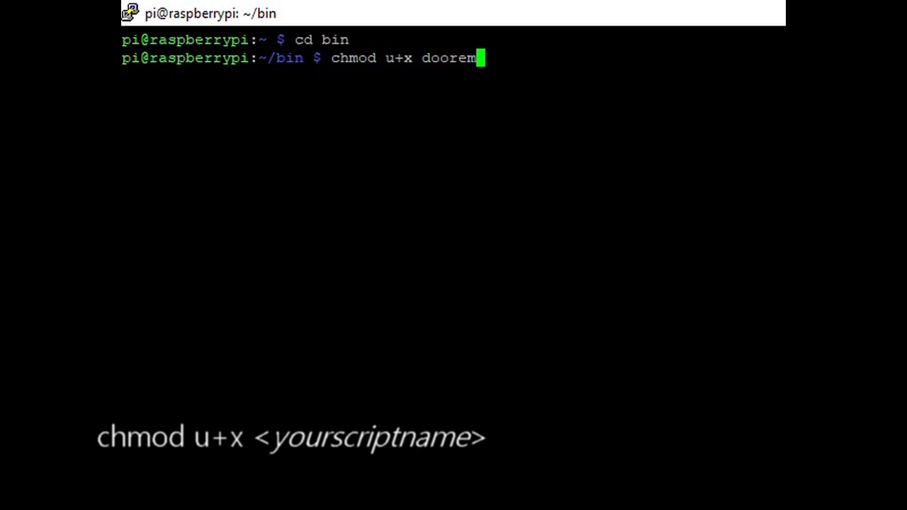
type("ail.sh")
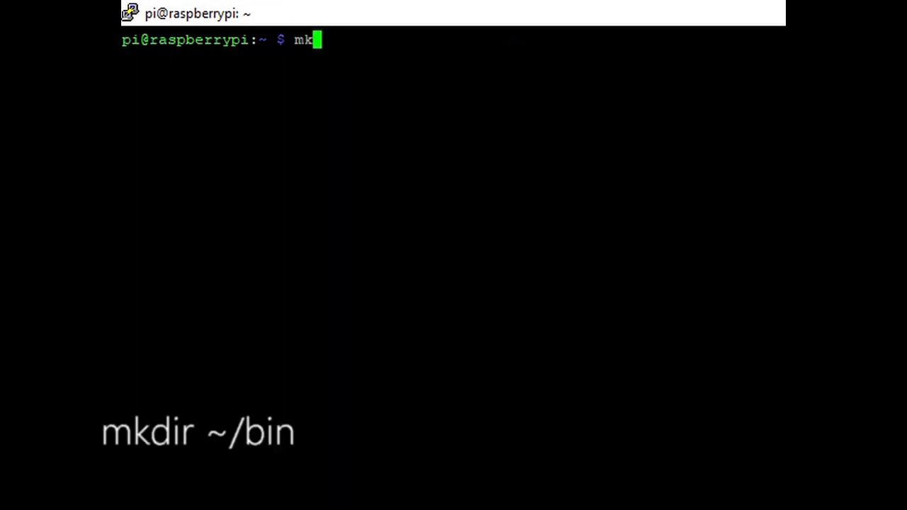
Enter mkdir ~/bin to create the scripts directory in home
type("dir")
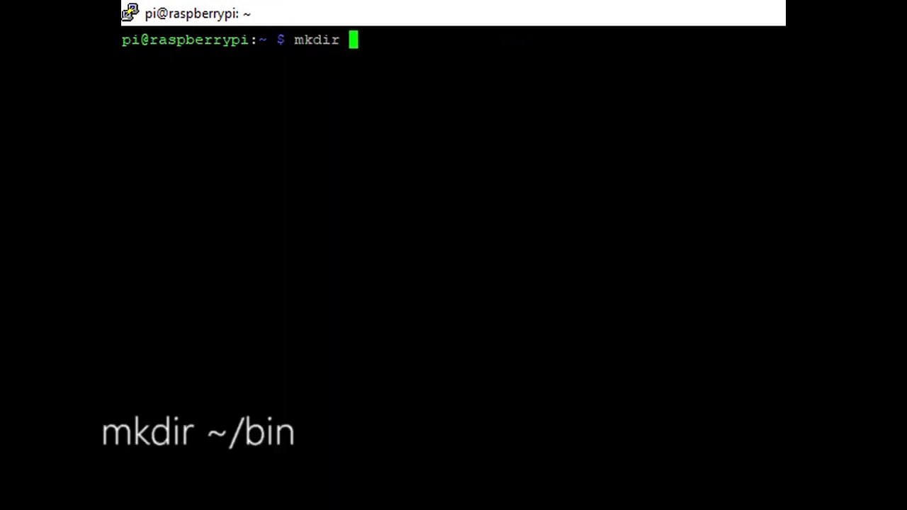
type("~")
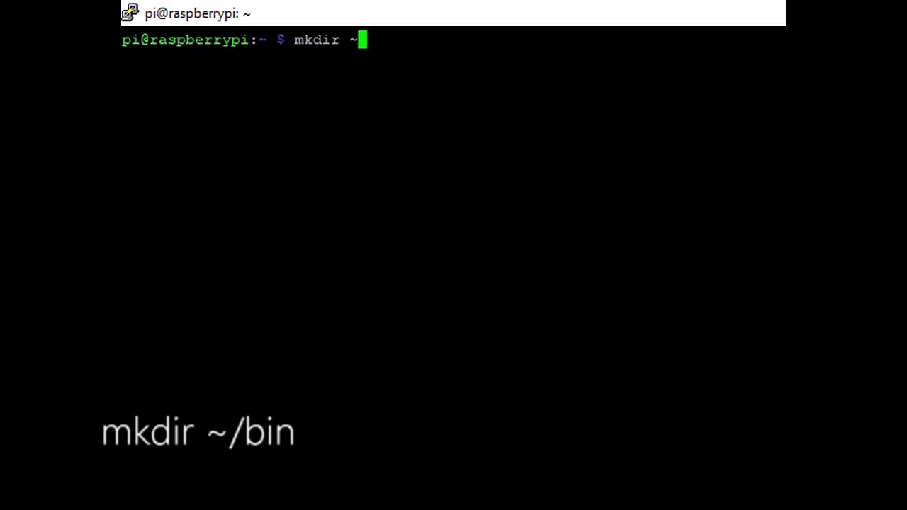
type("/bin")
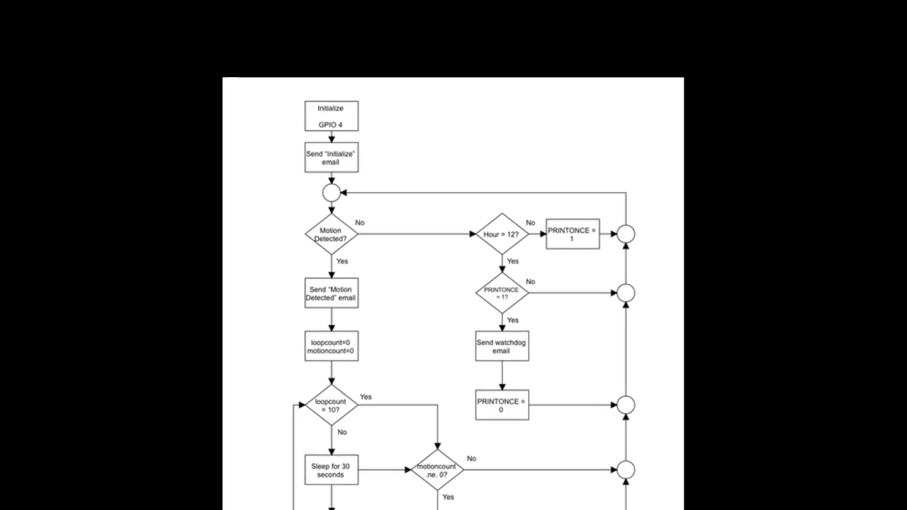
Scroll the motion-alert flowchart image to view the whole diagram
scroll("down", 3)
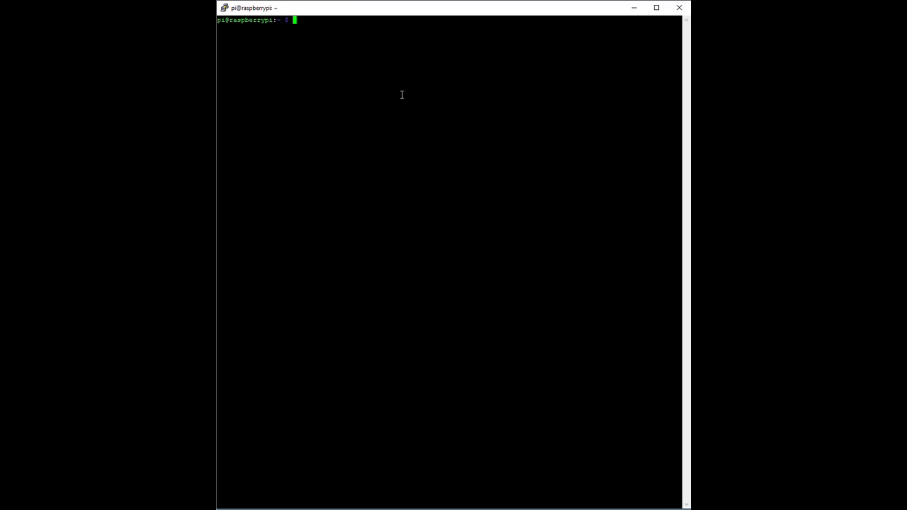
type("sudo nano /etc/xdg/lxsession/LXDE-pi/autostart")
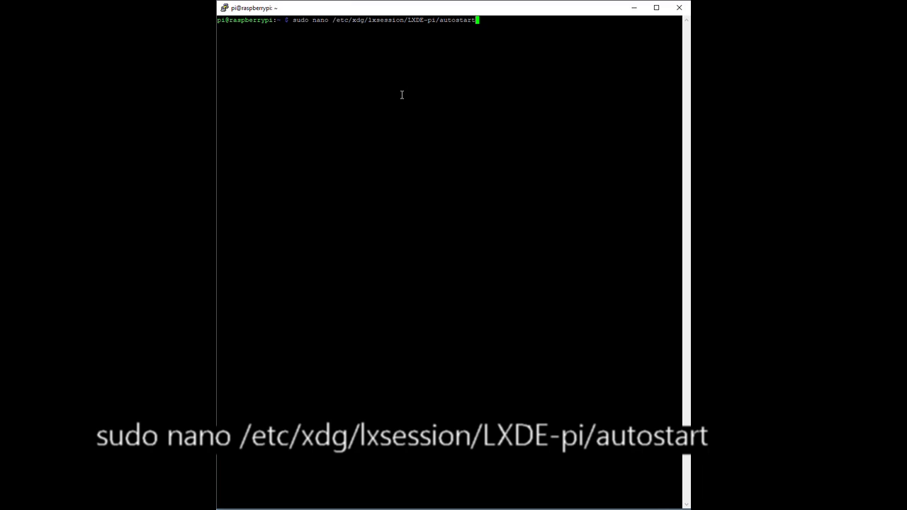
key("Return")
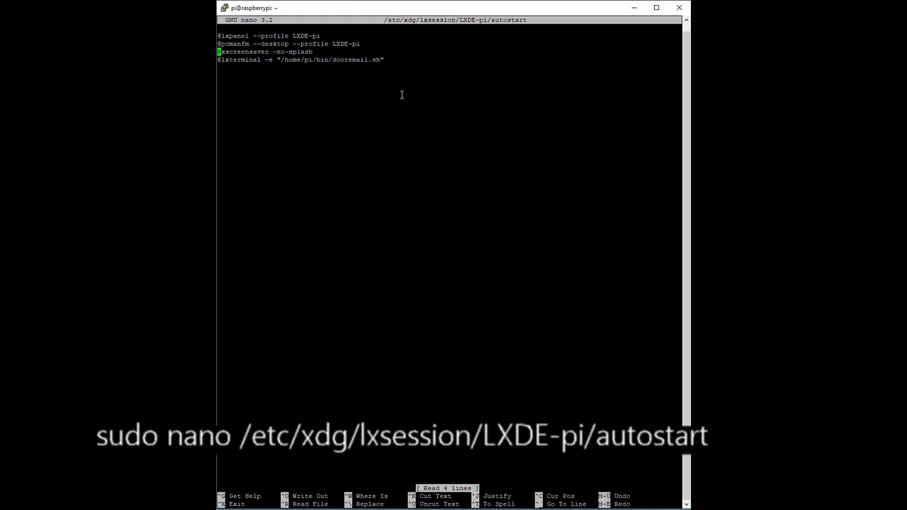
left_click(394, 55)
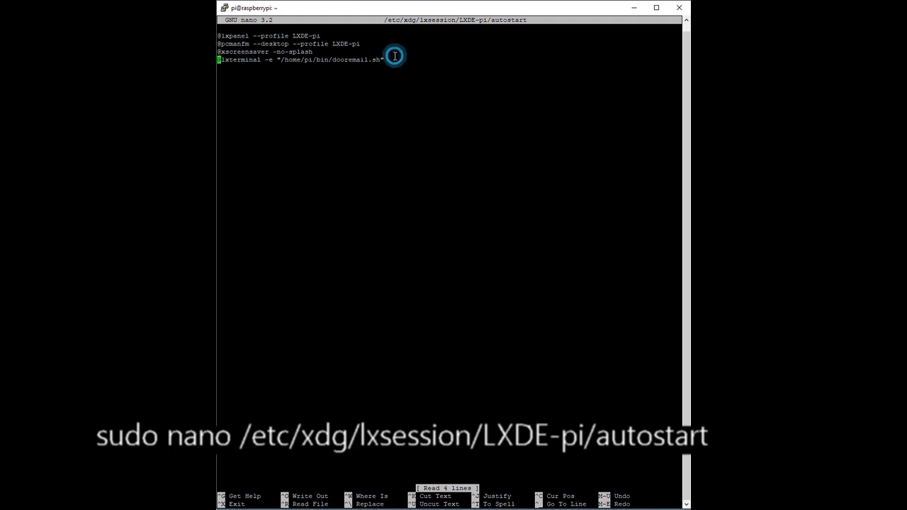